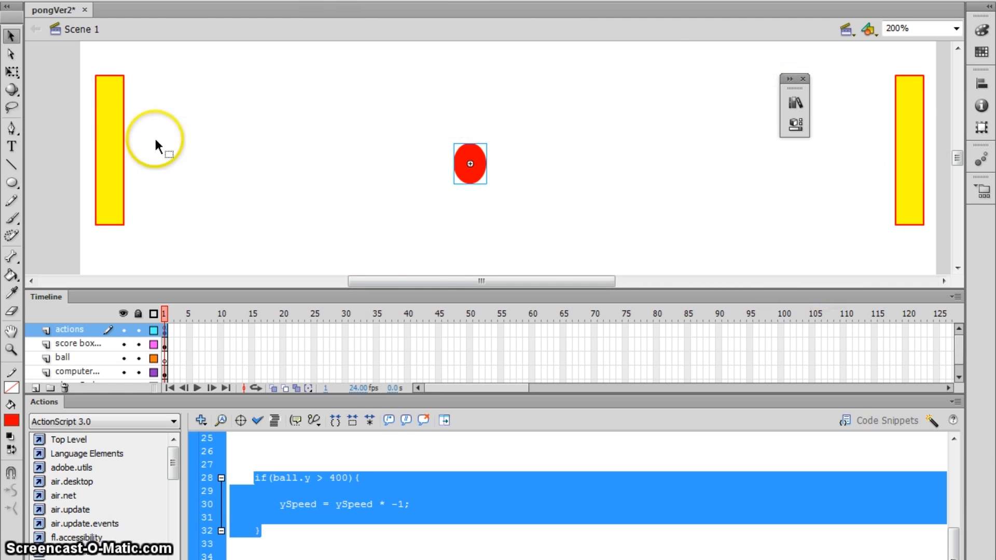
# Review the existing bounce code and its 400 bottom limit before adding new logic.
pyautogui.click(256, 477)
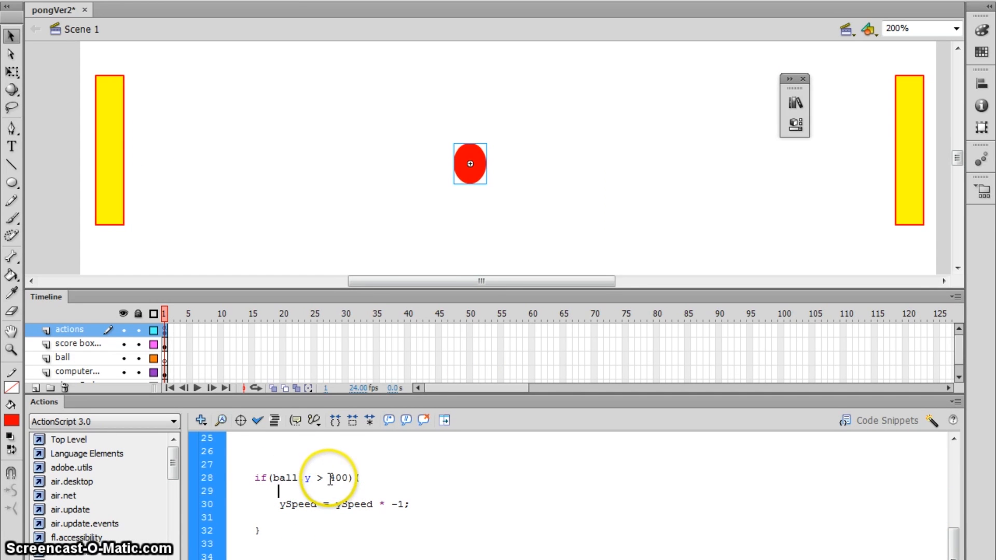
pyautogui.doubleClick(337, 477)
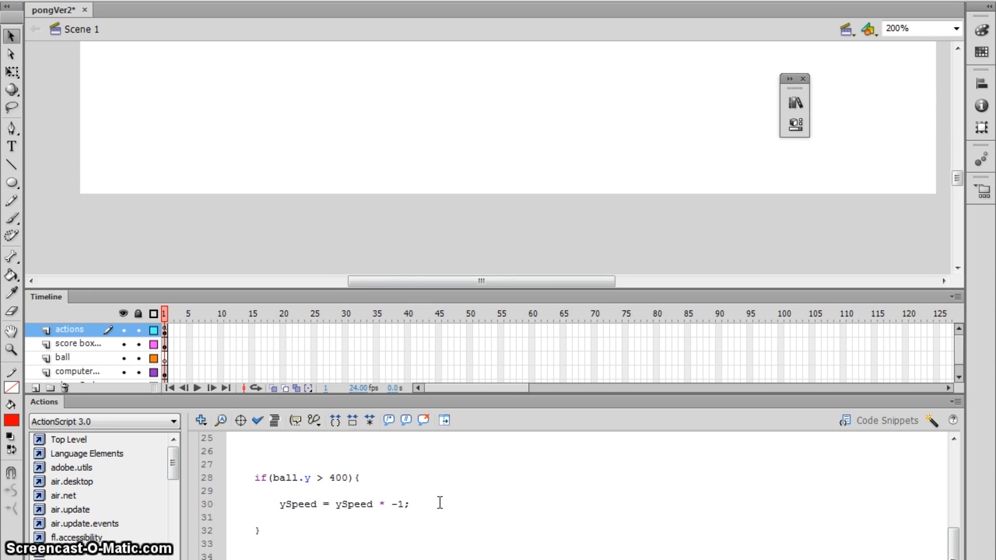
pyautogui.click(946, 29)
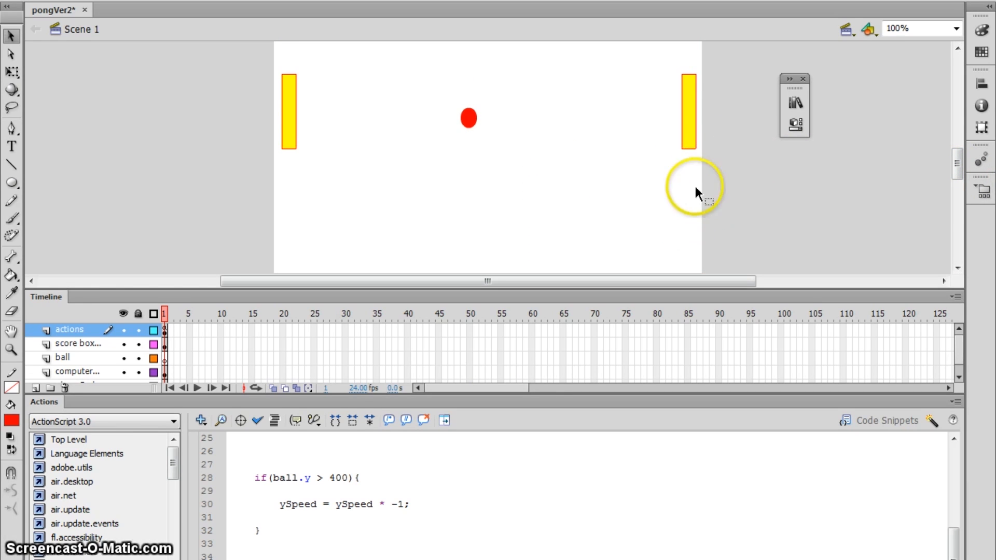
# Write if(ball.x > 550){ xSpeed = xSpeed * -1; } below the bounce condition.
pyautogui.click(698, 197)
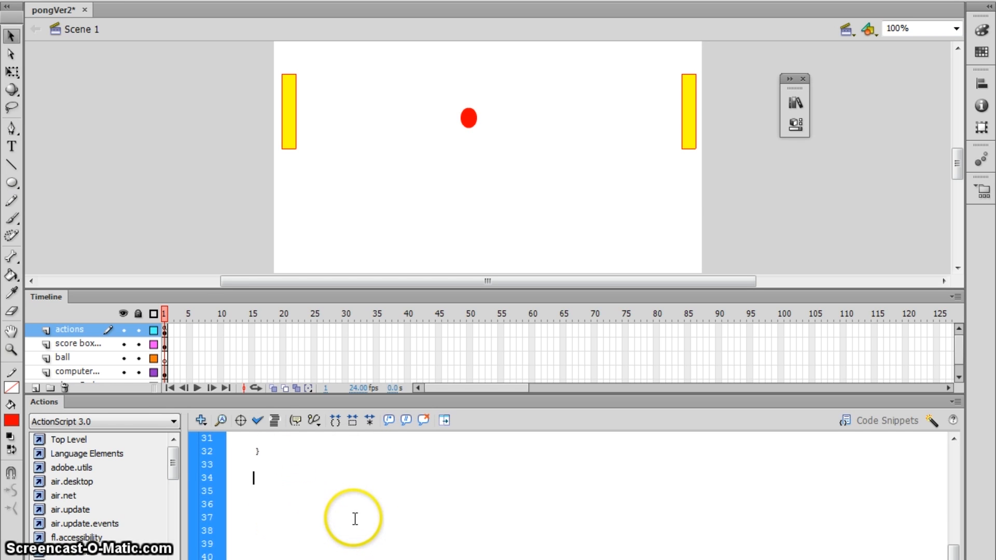
pyautogui.write('if(bal')
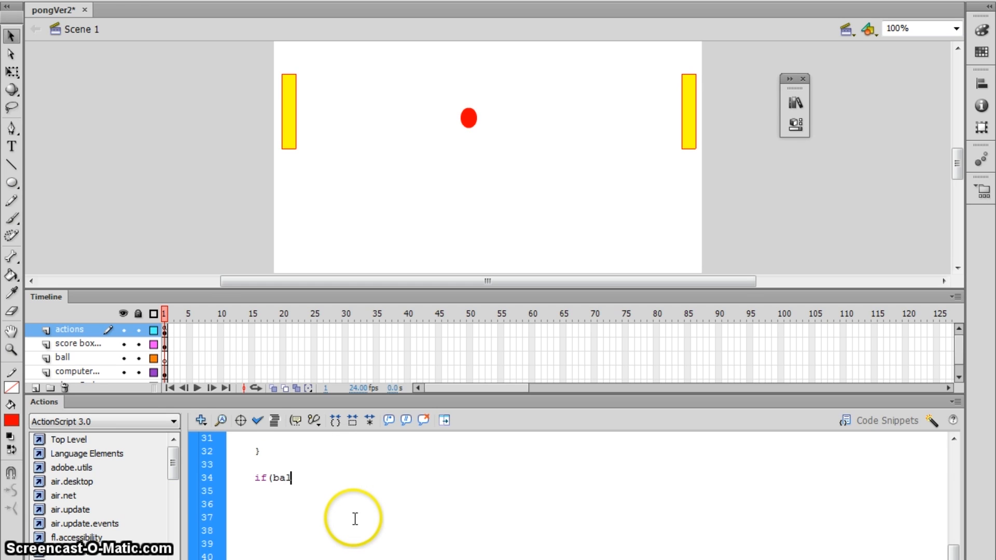
pyautogui.write('l.x >')
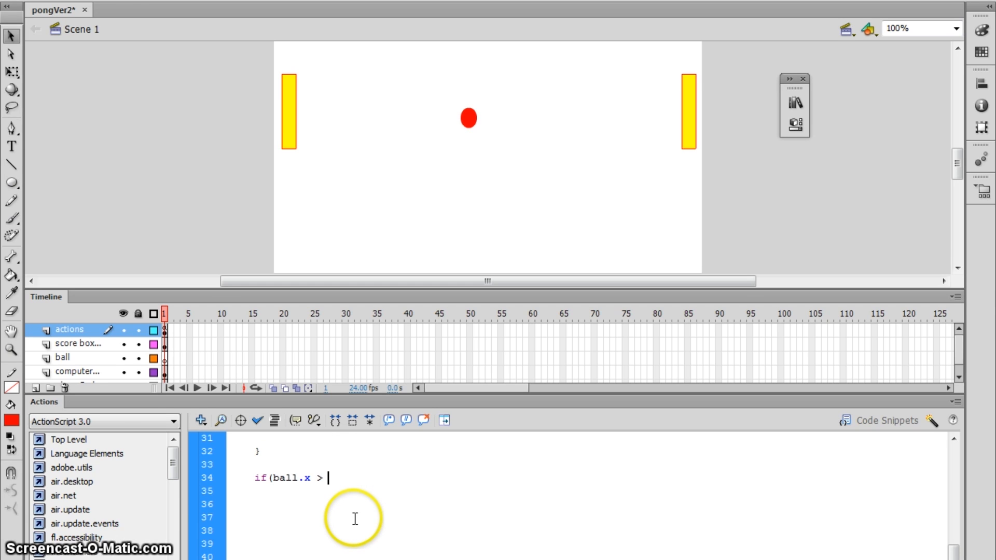
pyautogui.write('550)')
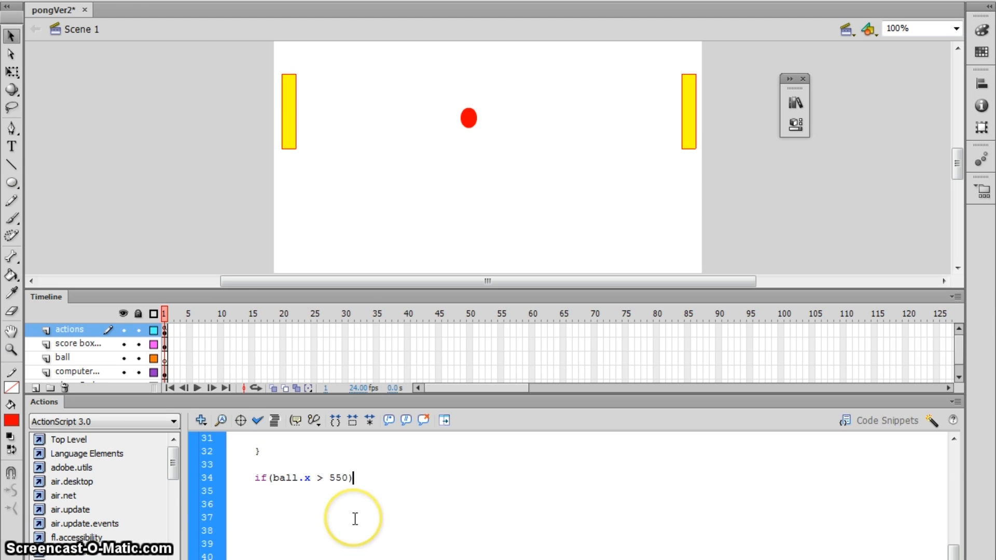
pyautogui.write('{')
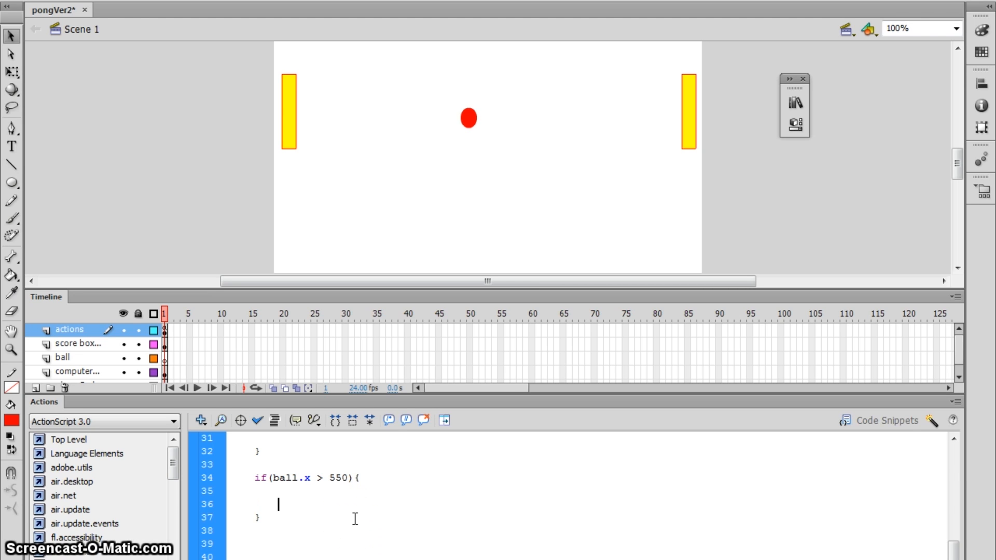
pyautogui.write('xSpeed = xS')
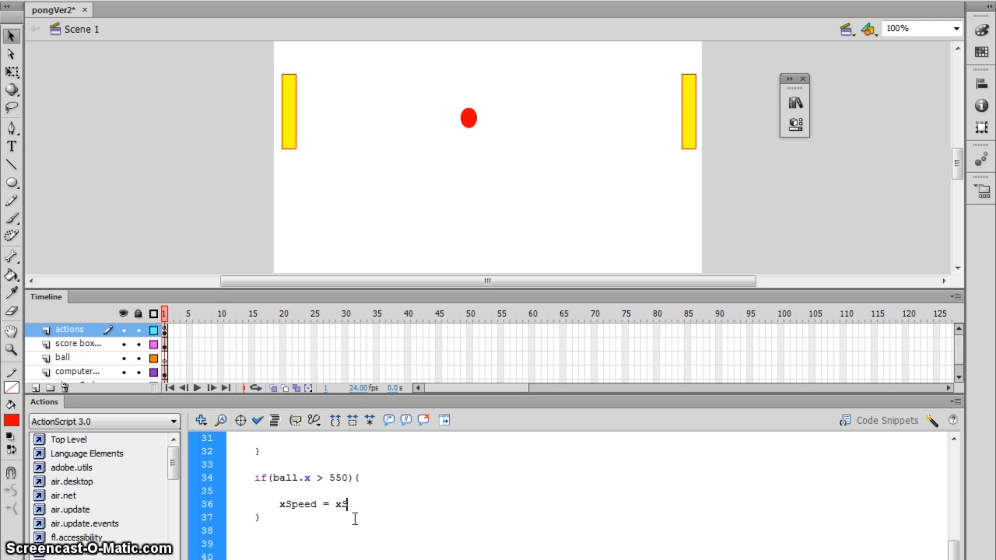
pyautogui.write('peed * -1;')
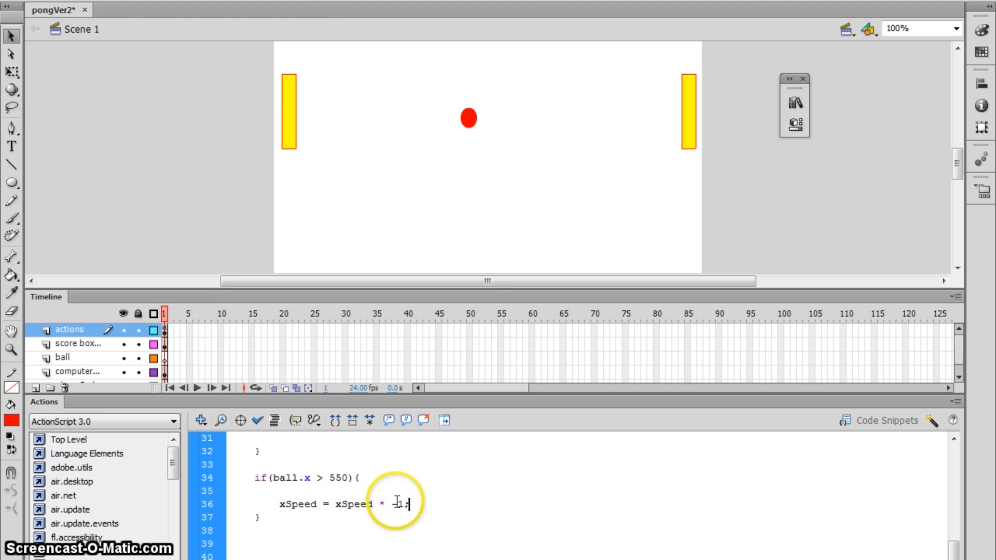
pyautogui.write('-')
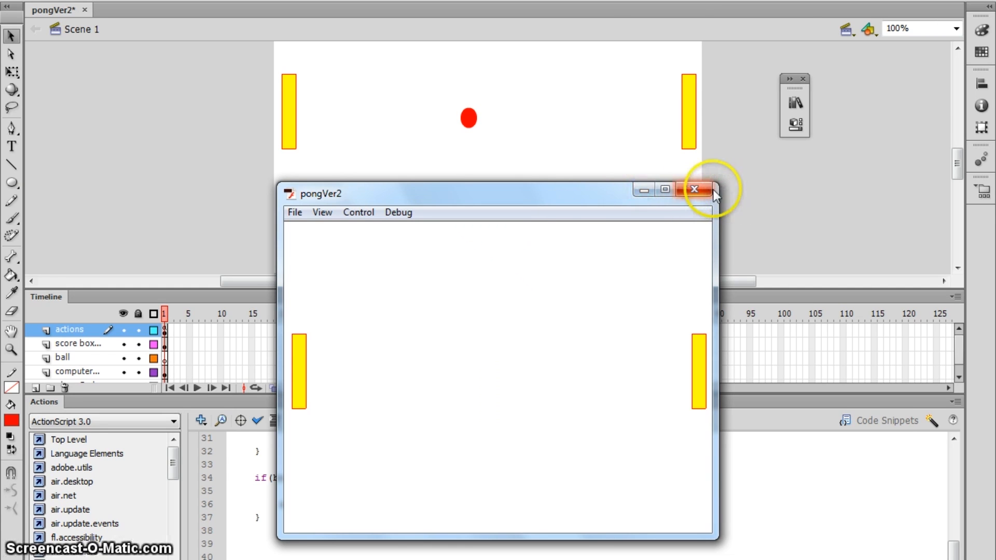
pyautogui.click(694, 188)
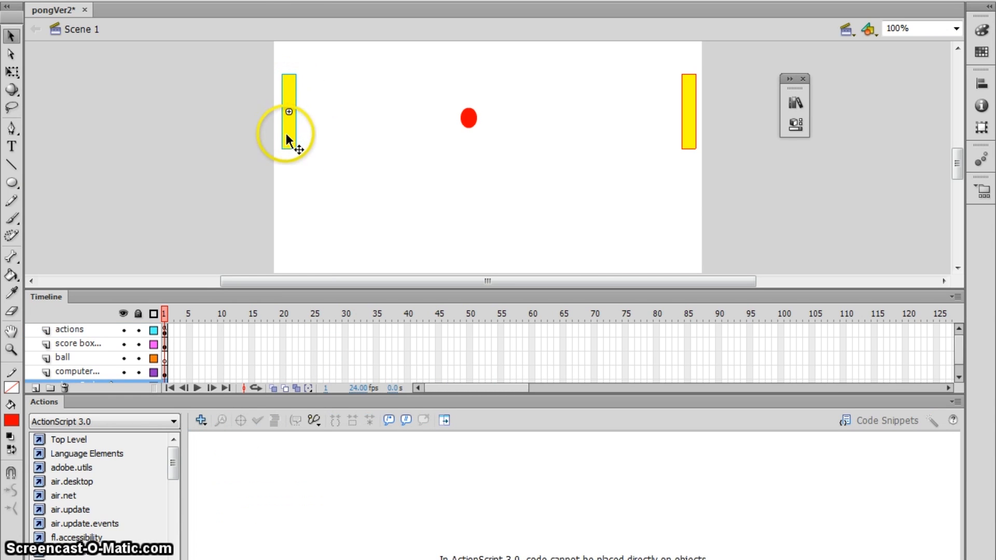
pyautogui.moveTo(288, 111); pyautogui.dragTo(288, 185)
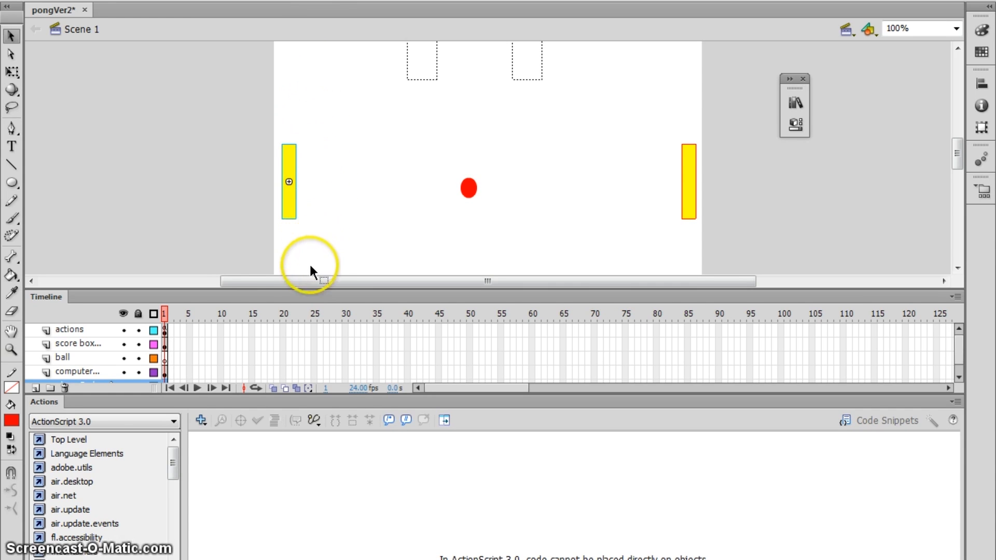
pyautogui.moveTo(308, 290)
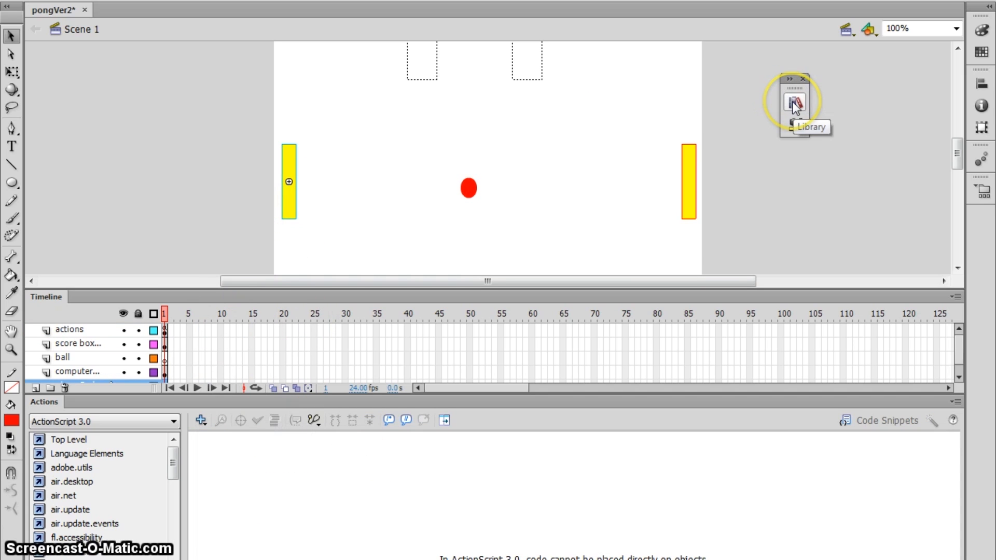
pyautogui.click(624, 92)
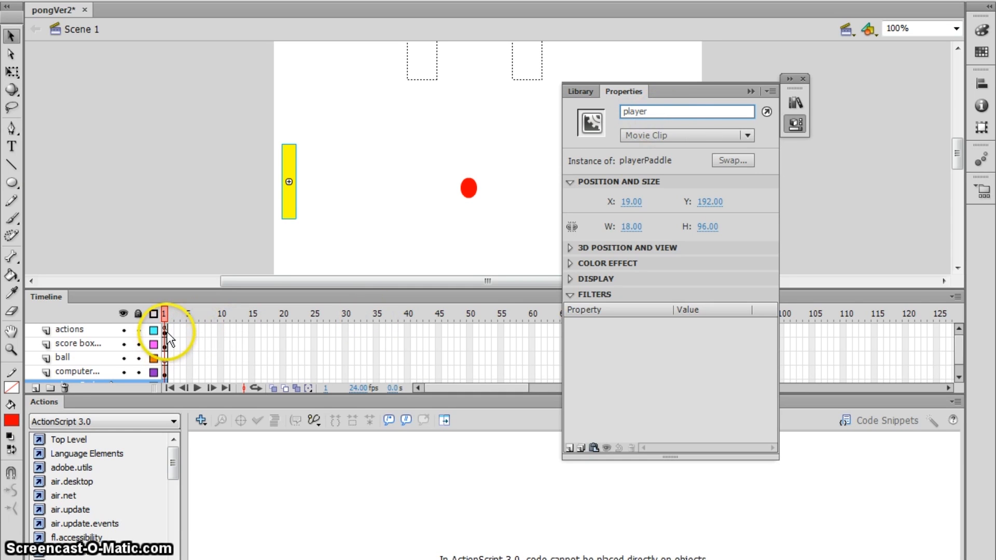
pyautogui.click(164, 329)
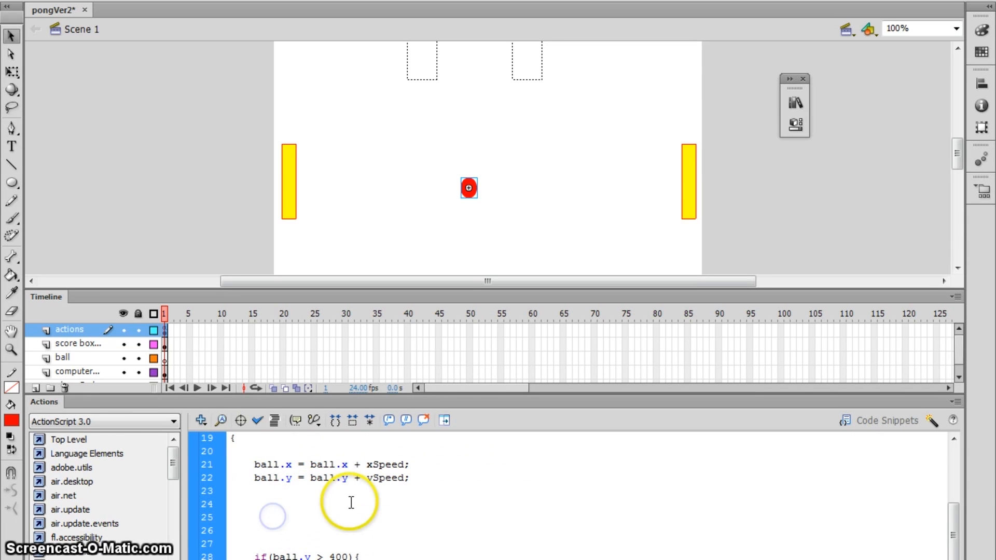
# Write player.y = mouseY; inside the loop function on line 25.
pyautogui.write('player.y')
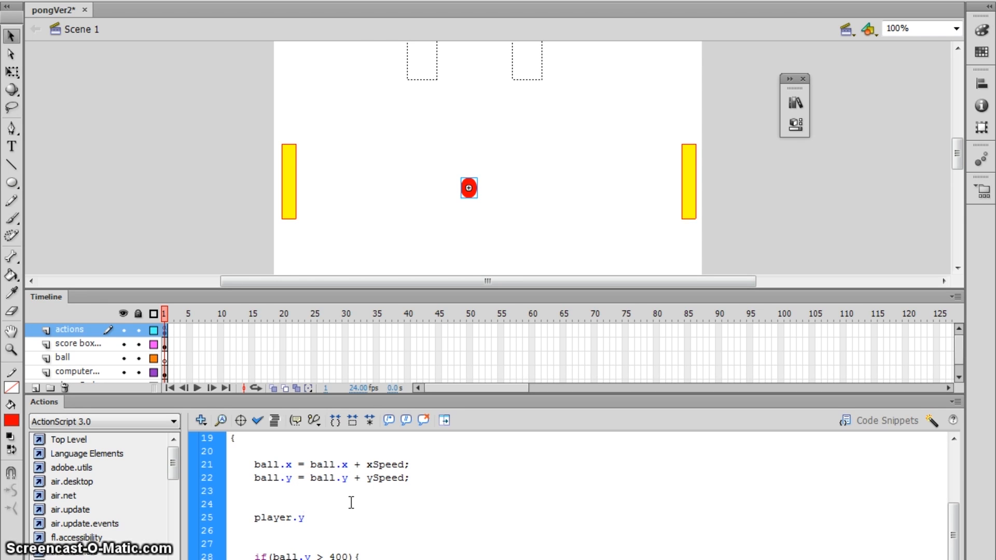
pyautogui.write('=')
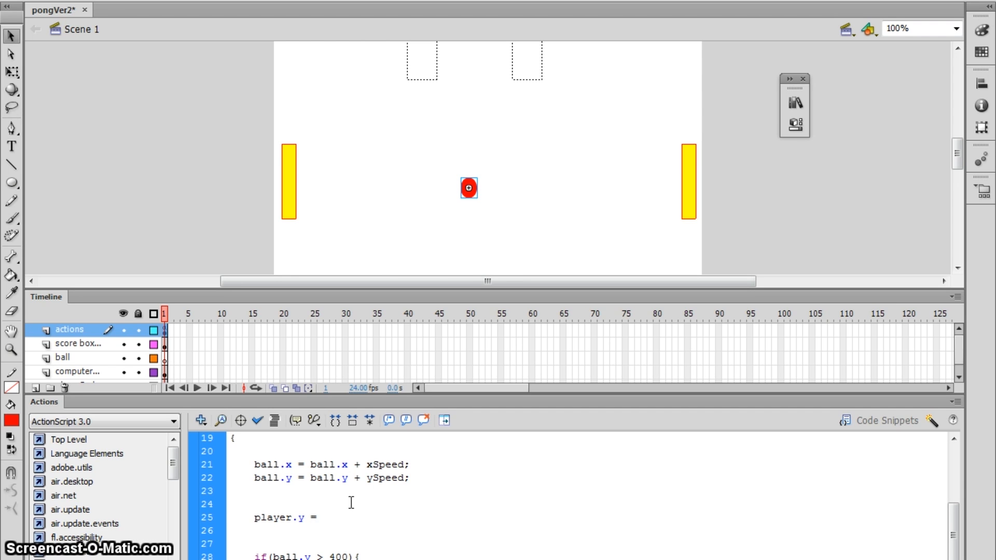
pyautogui.write('m')
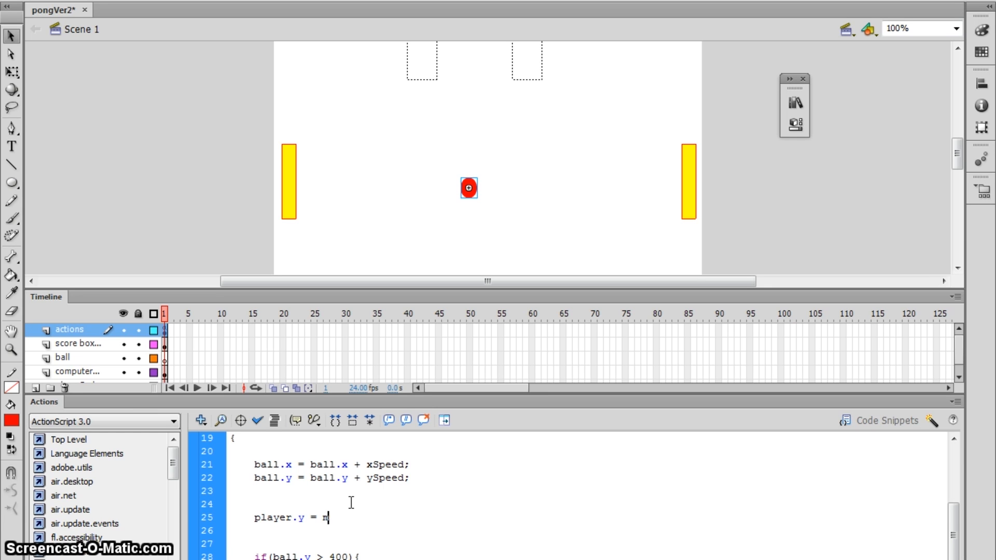
pyautogui.write('ouseY')
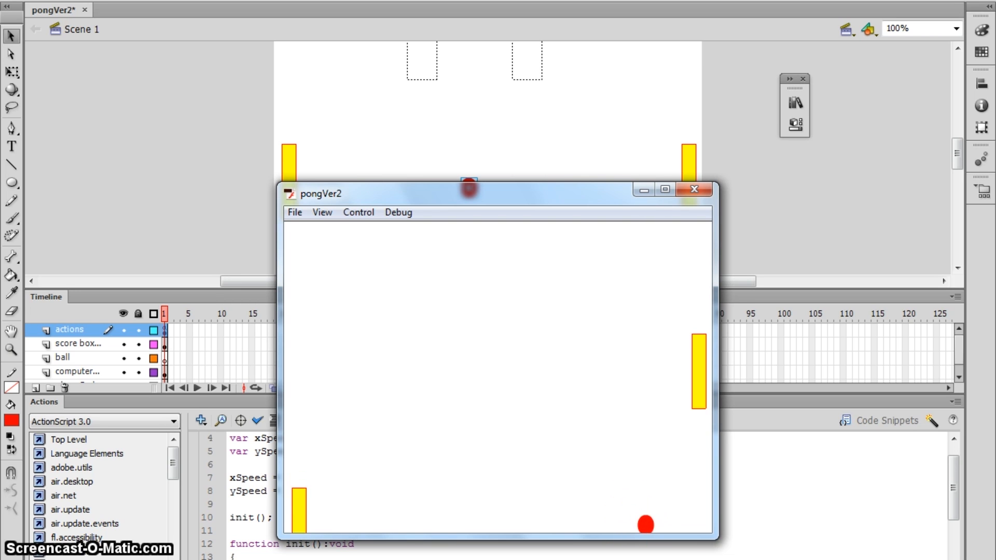
pyautogui.moveTo(680, 511)
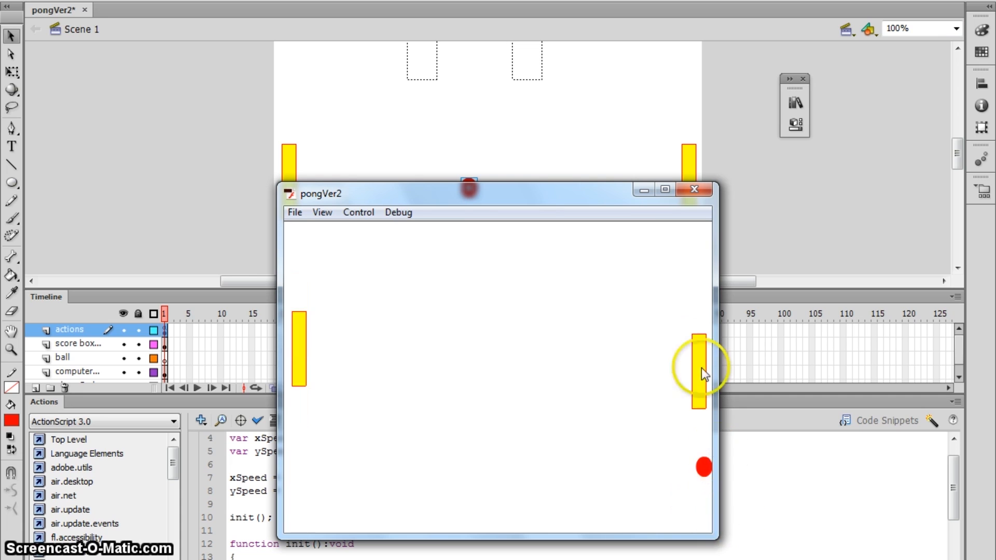
# Close the Pong test window after watching the paddle track the mouse.
pyautogui.click(694, 189)
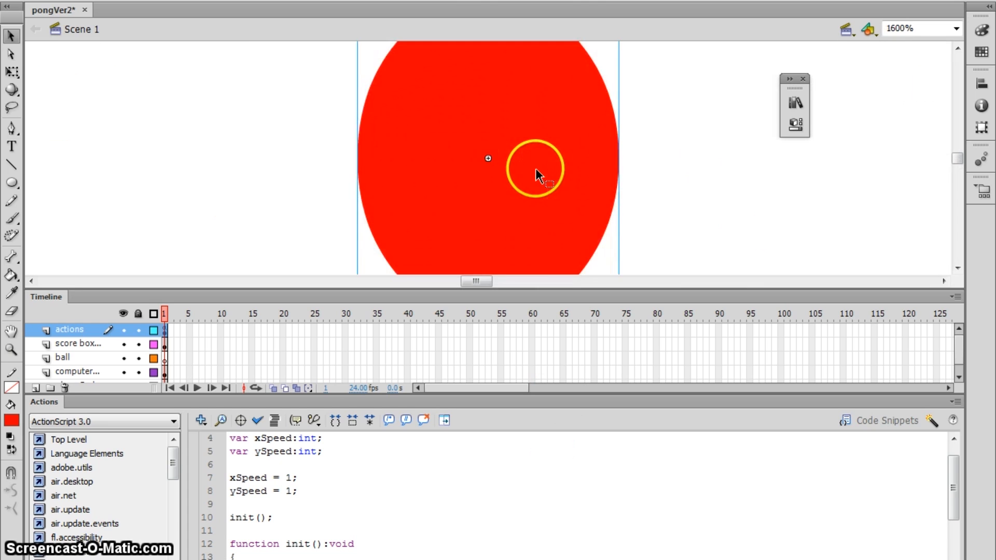
# Remove the duplicate hatched circle from the stage, keeping the single red ball.
pyautogui.click(948, 28)
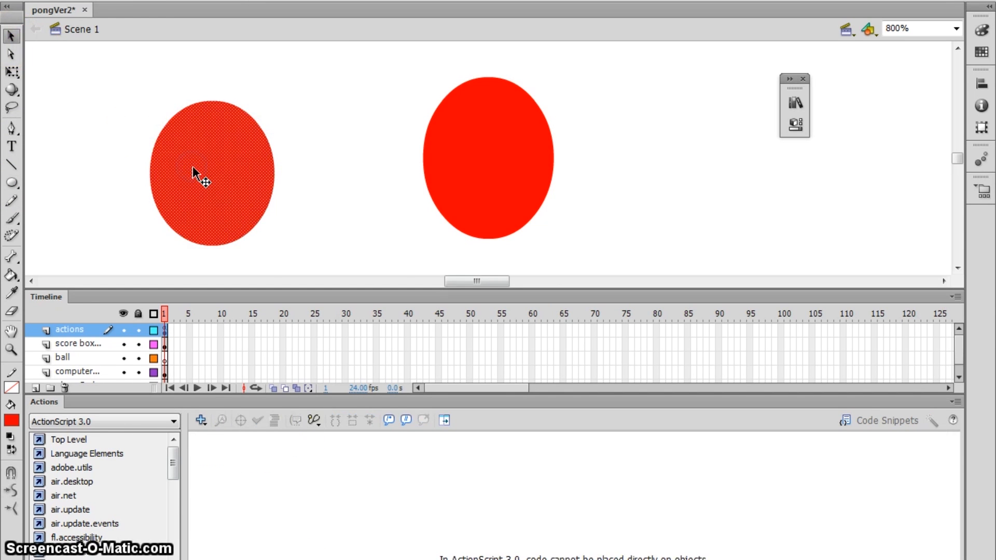
pyautogui.rightClick(200, 173)
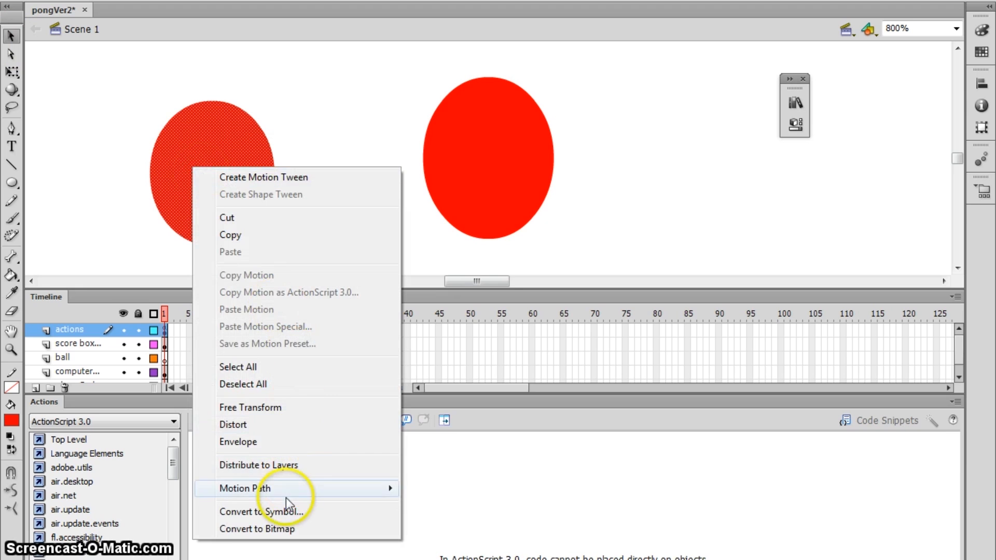
pyautogui.click(262, 511)
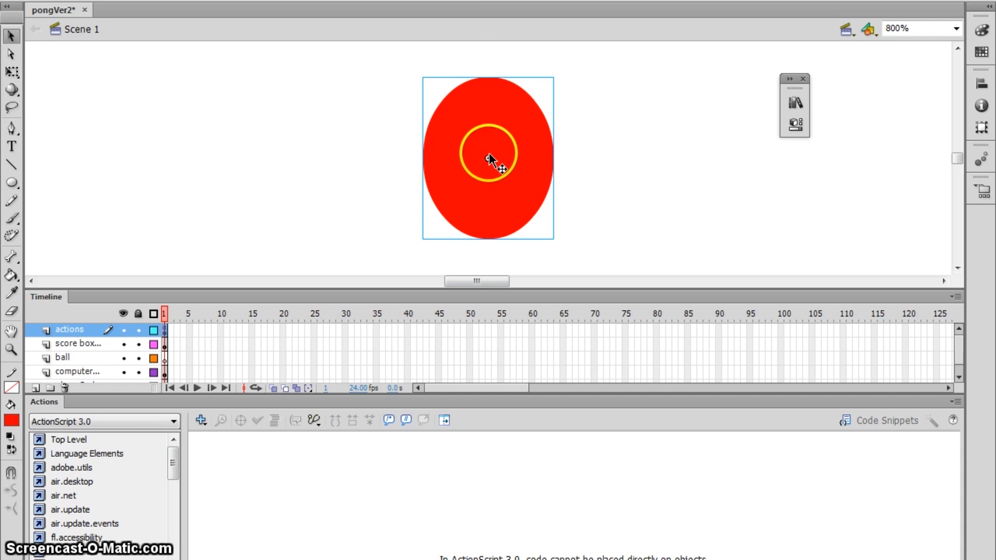
pyautogui.moveTo(494, 158); pyautogui.dragTo(473, 120)
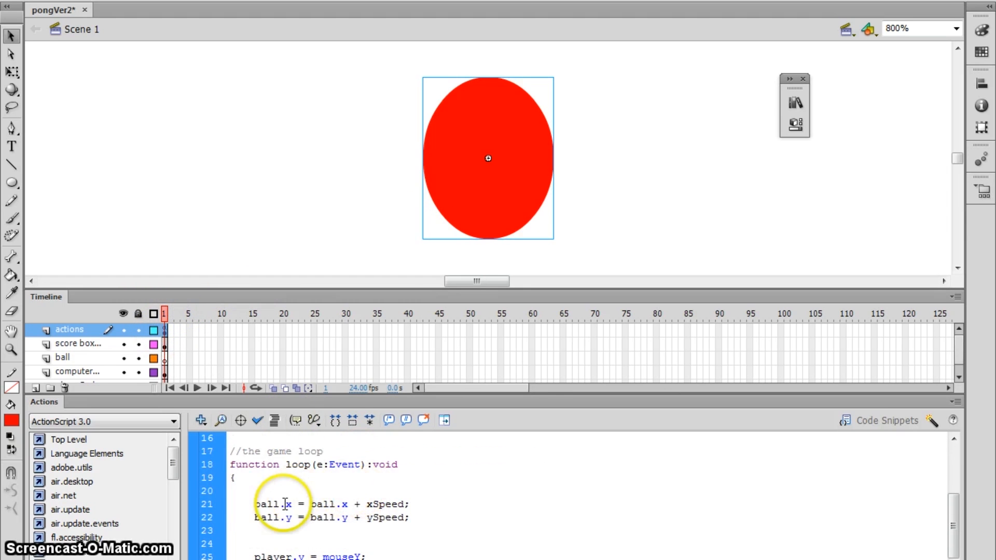
# Highlight ball.x in the game loop's ball-movement code.
pyautogui.doubleClick(271, 505)
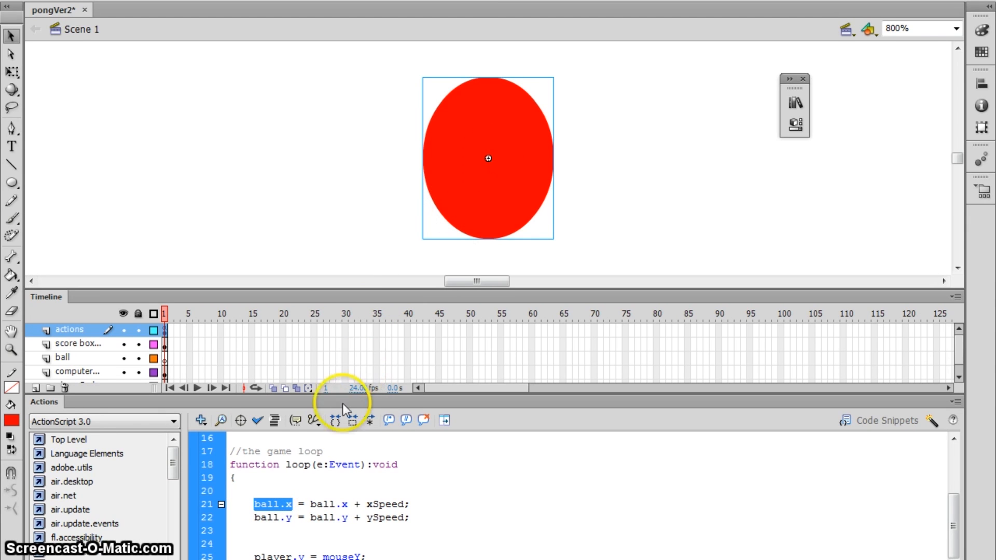
pyautogui.moveTo(451, 232)
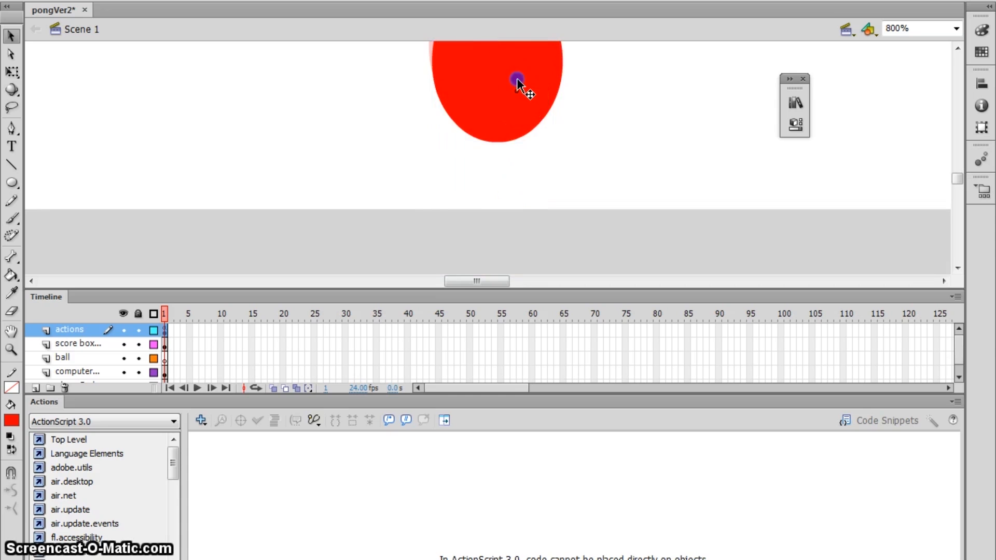
# Drag the ball around the stage's bottom edge to show its registration point is centred.
pyautogui.moveTo(517, 81); pyautogui.dragTo(508, 150)
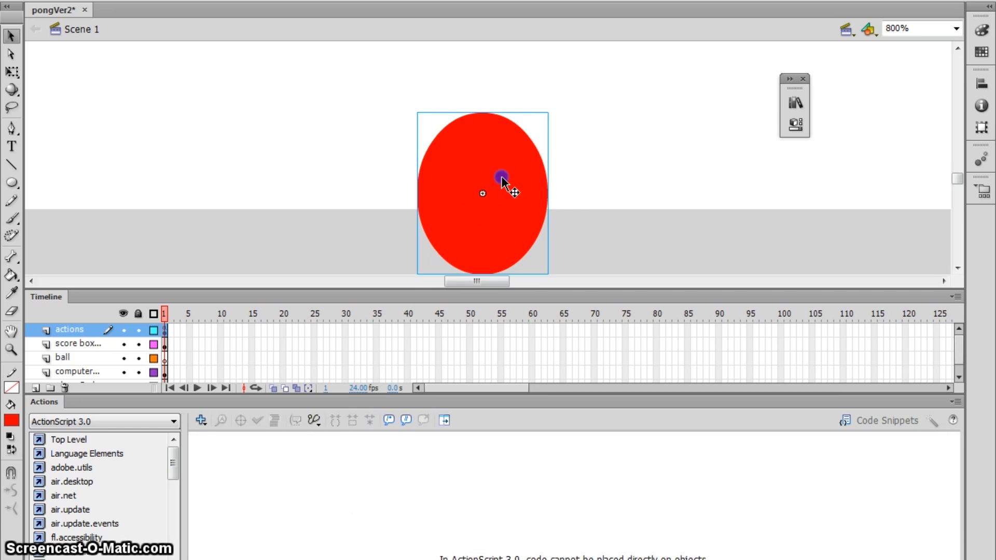
pyautogui.moveTo(503, 180); pyautogui.dragTo(503, 195)
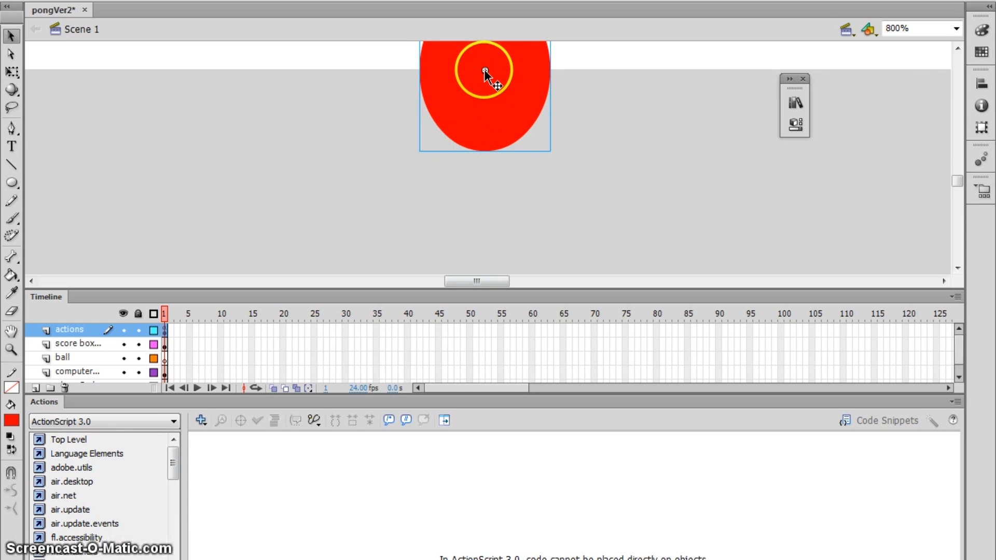
pyautogui.moveTo(485, 70); pyautogui.dragTo(484, 140)
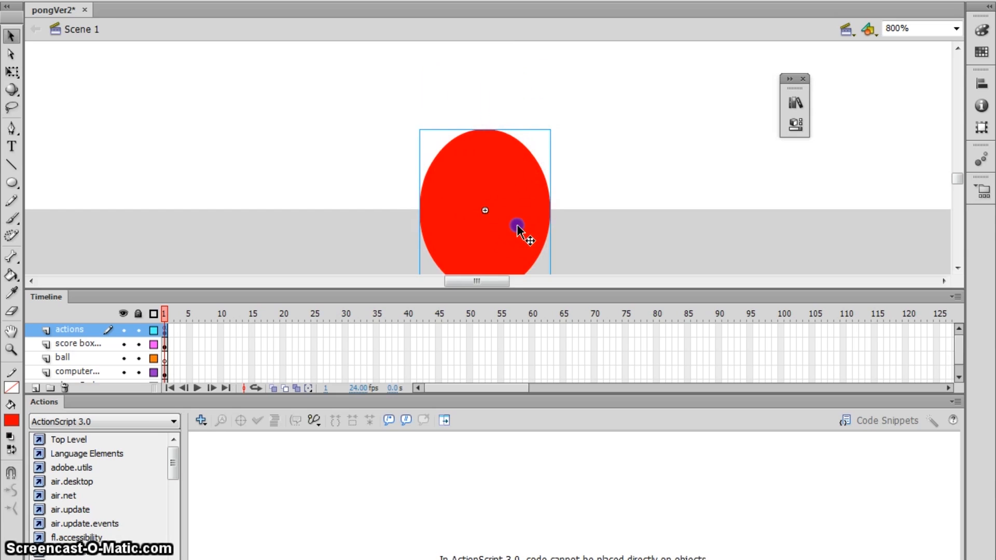
pyautogui.moveTo(518, 225); pyautogui.dragTo(502, 140)
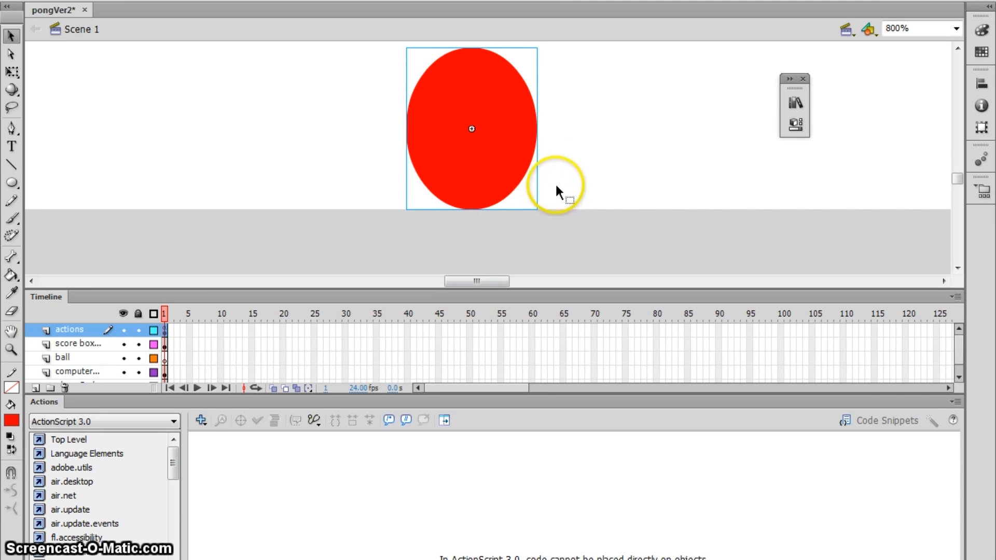
# Settle the ball so its bottom rests on the stage's bottom edge.
pyautogui.moveTo(558, 191); pyautogui.dragTo(445, 137)
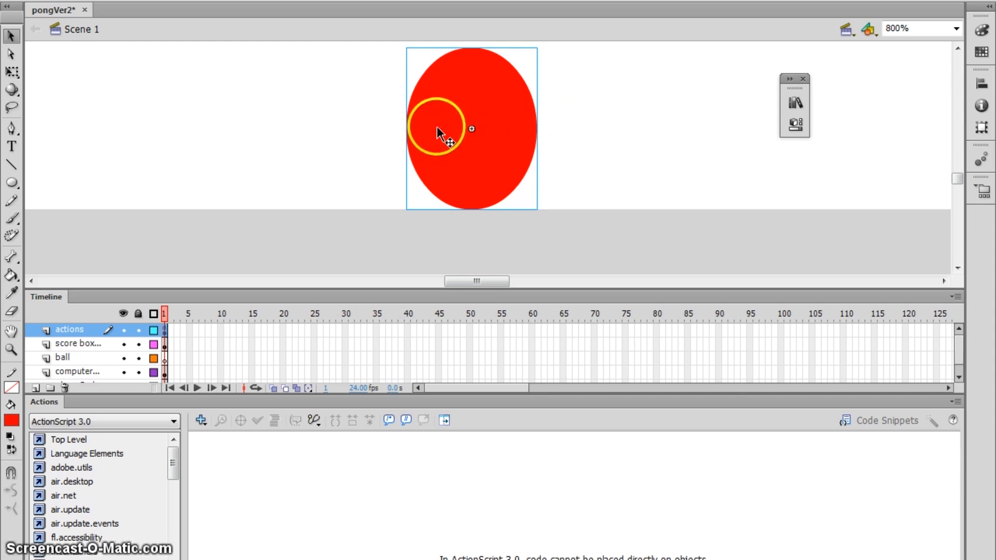
pyautogui.moveTo(438, 131); pyautogui.dragTo(445, 144)
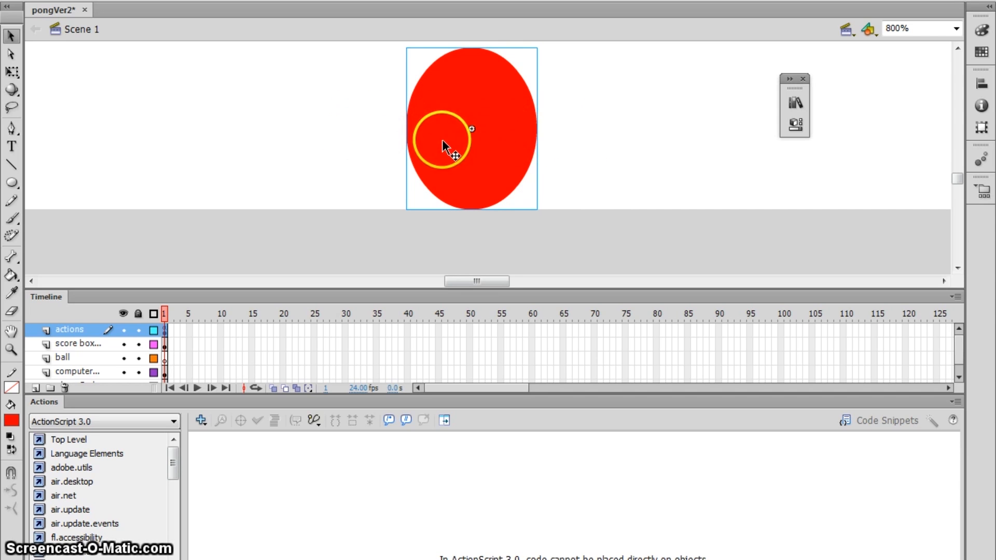
pyautogui.moveTo(445, 140); pyautogui.dragTo(428, 185)
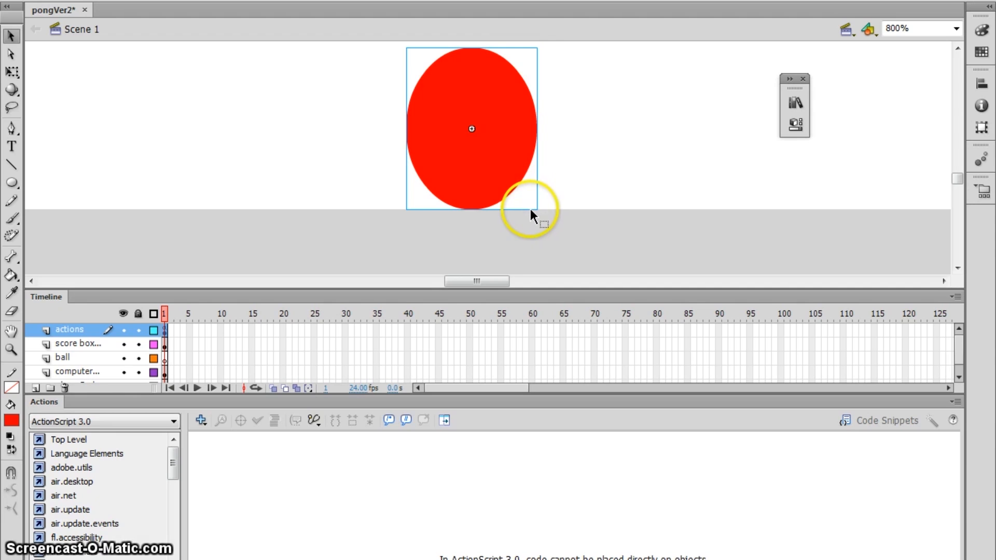
pyautogui.moveTo(530, 210); pyautogui.dragTo(473, 133)
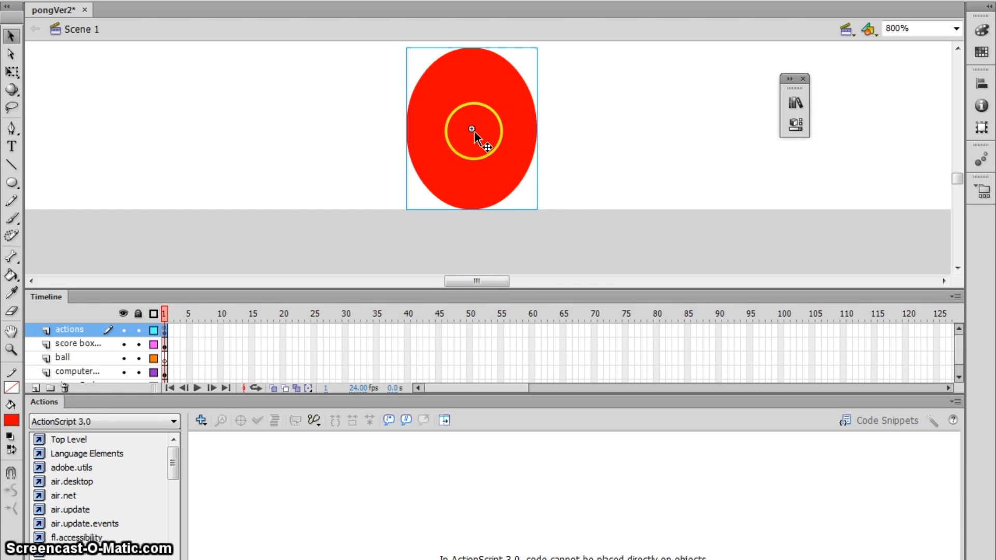
pyautogui.moveTo(471, 131); pyautogui.dragTo(587, 210)
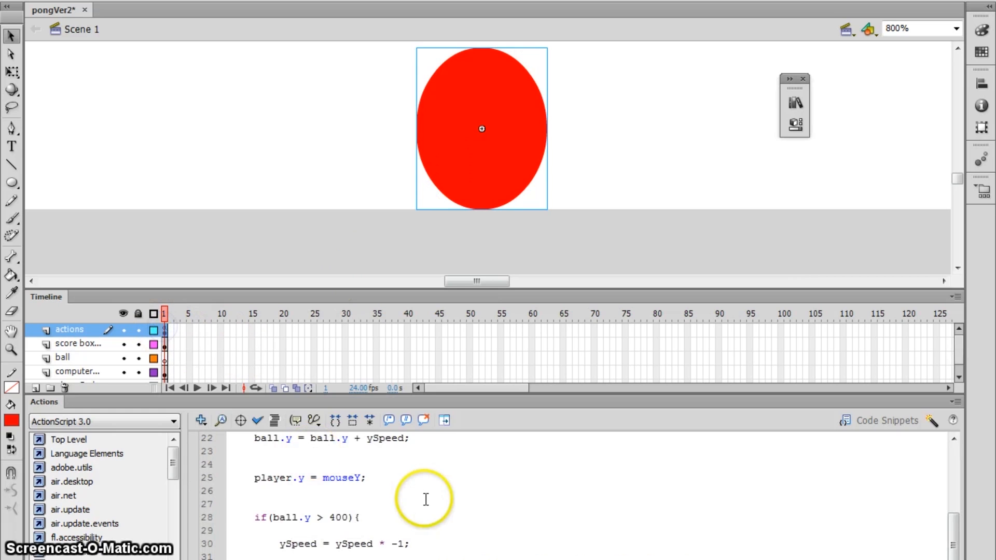
# Change the bottom bounce check to subtract an offset from 400 and test the movie.
pyautogui.scroll(-3)
pyautogui.write('-')
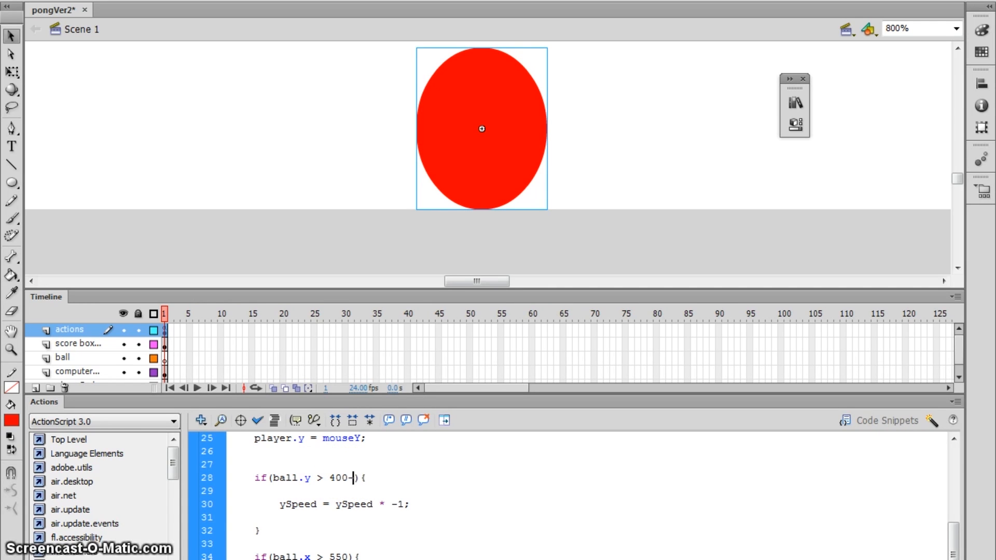
pyautogui.write('10')
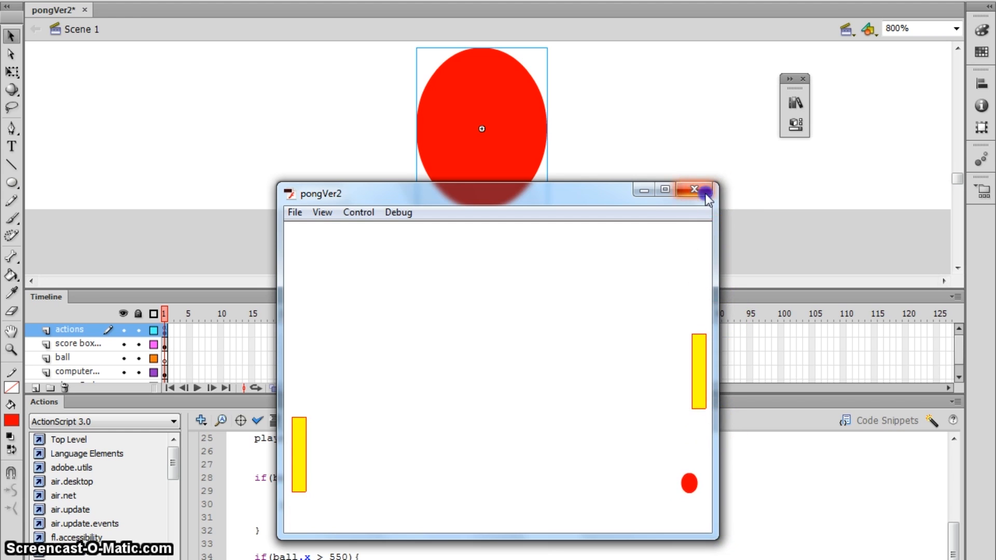
# Close the Pong test after watching the ball bounce with the 400-15 limit.
pyautogui.click(693, 189)
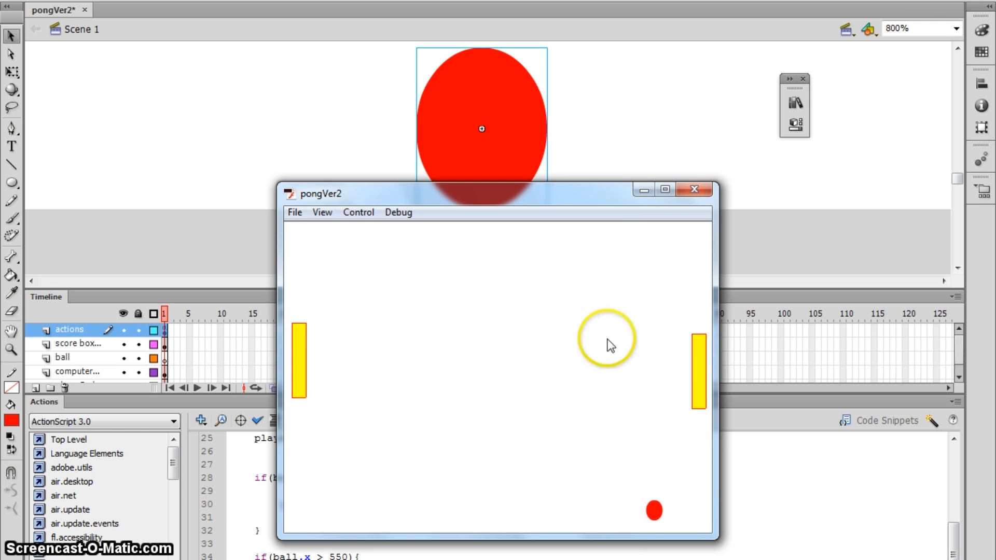
pyautogui.click(694, 189)
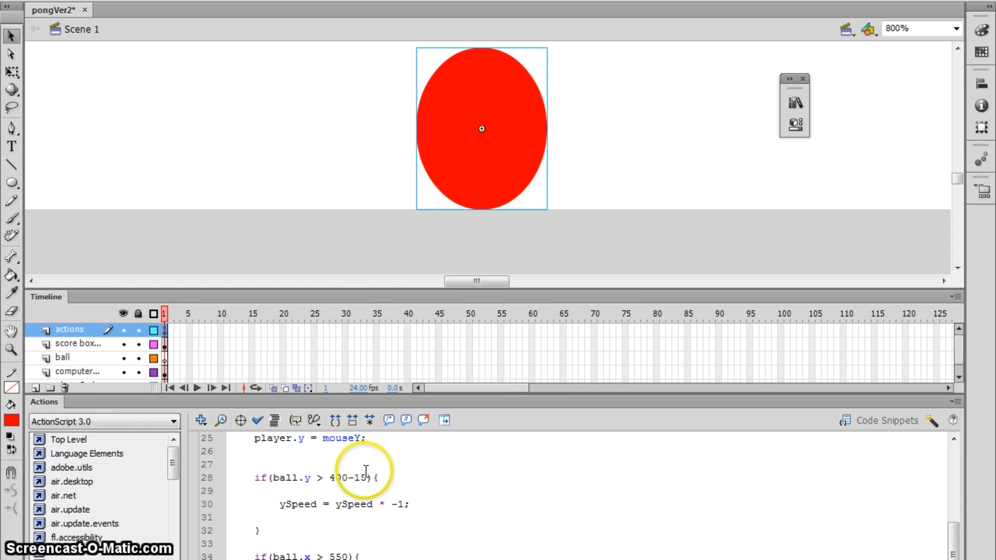
# Replace the 15 offset with ball.height/2 so the check reads 400-ball.height/2.
pyautogui.doubleClick(361, 477)
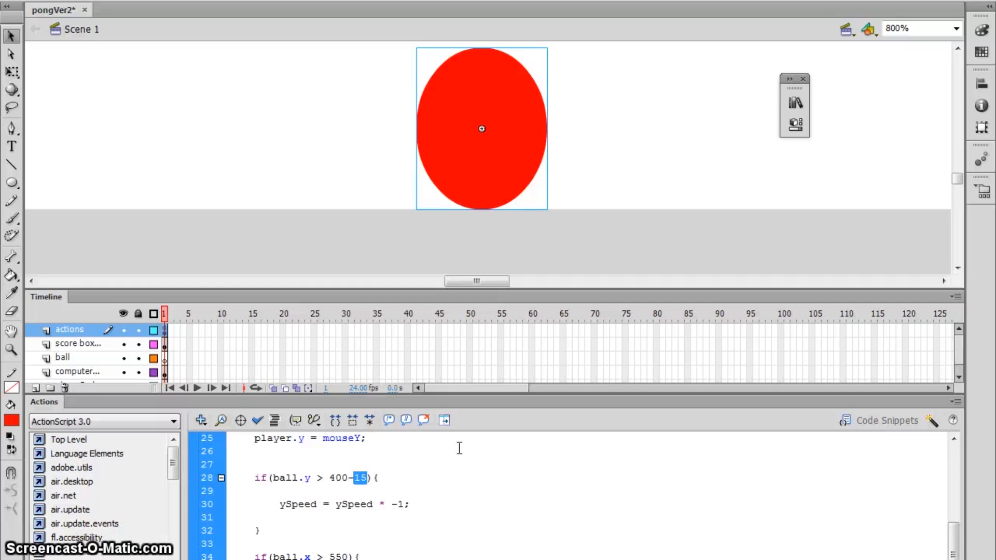
pyautogui.write('ball.he')
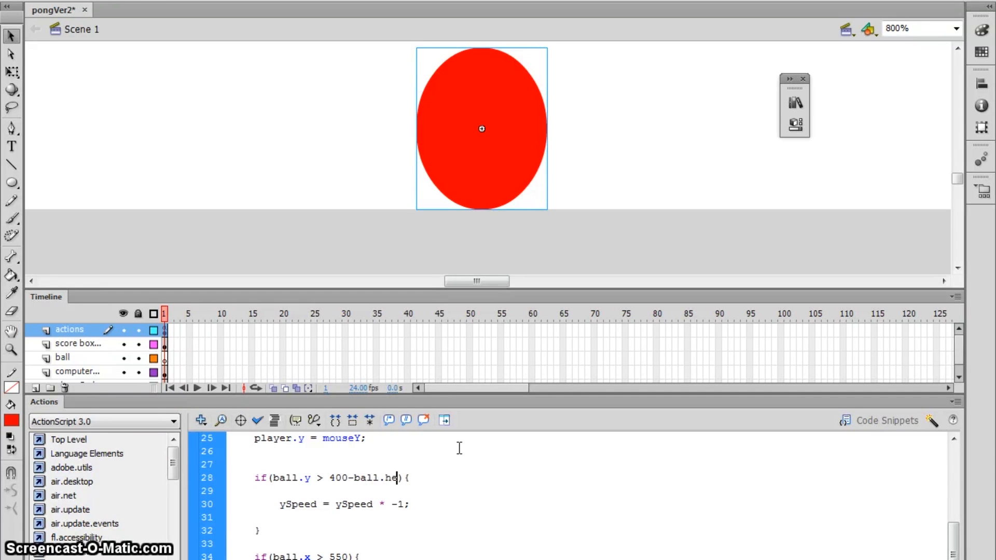
pyautogui.write('ight/2')
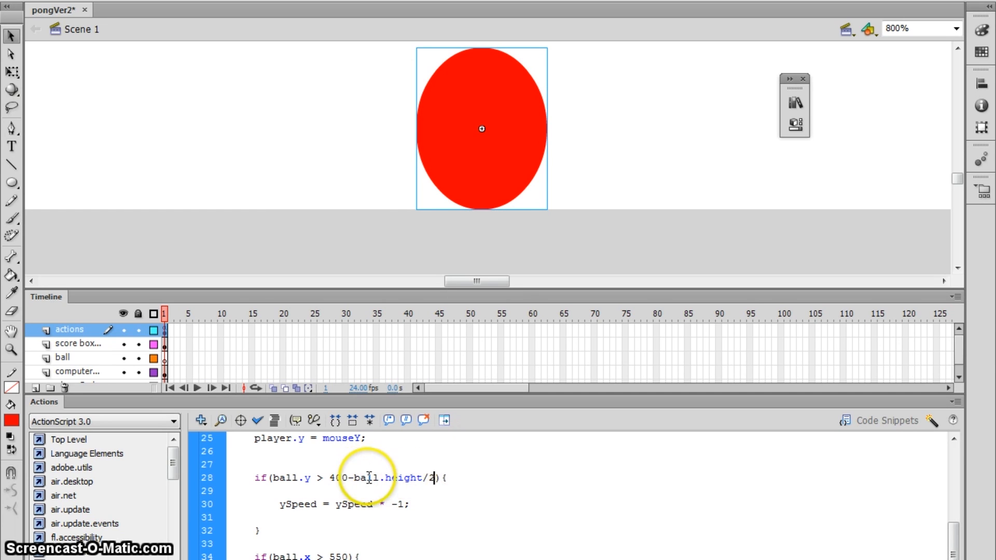
pyautogui.doubleClick(398, 477)
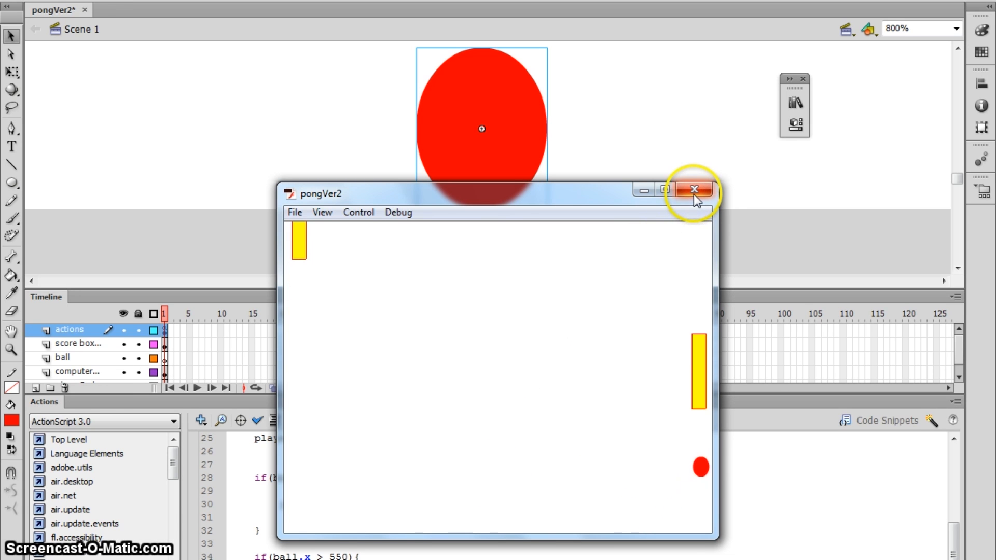
# Close the Pong test window after the ball bounces exactly at the bottom.
pyautogui.click(694, 189)
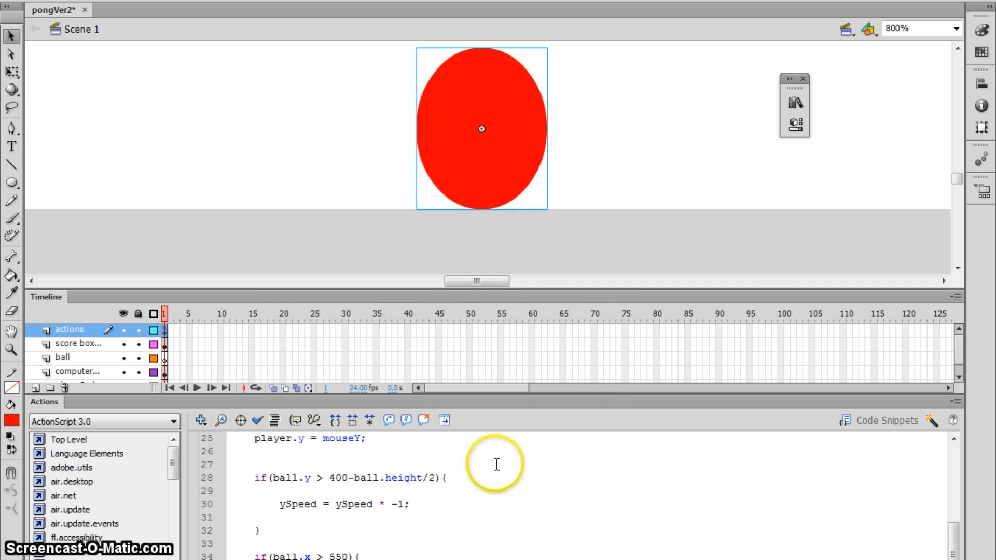